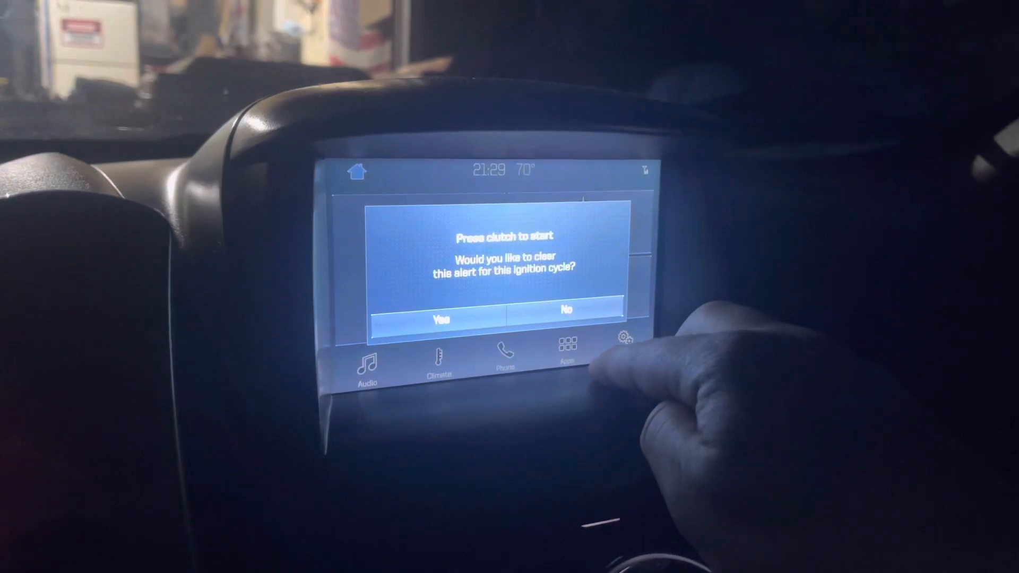
Dismiss the 'Press clutch to start' alert with Yes to reach the FM 97.1 home screen
click(442, 318)
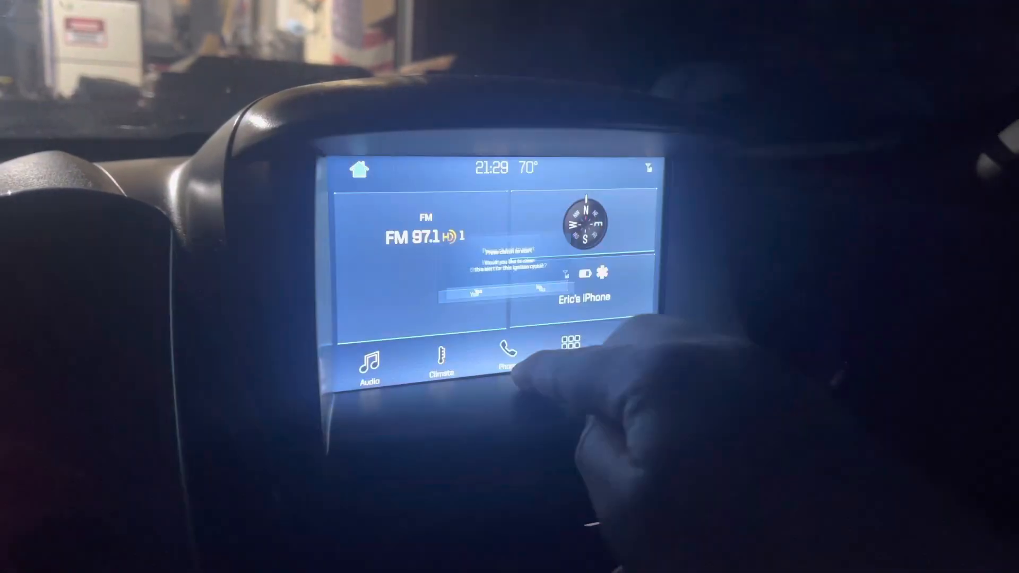